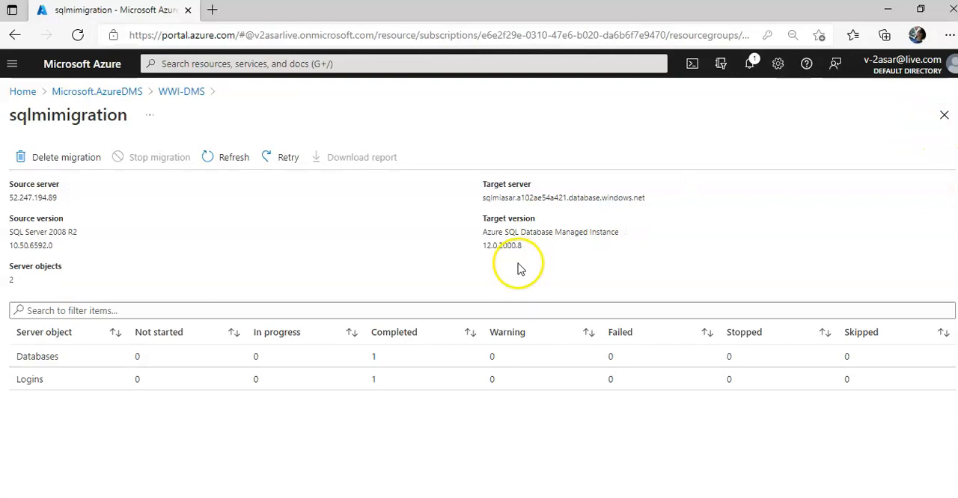
pyautogui.moveTo(395, 379)
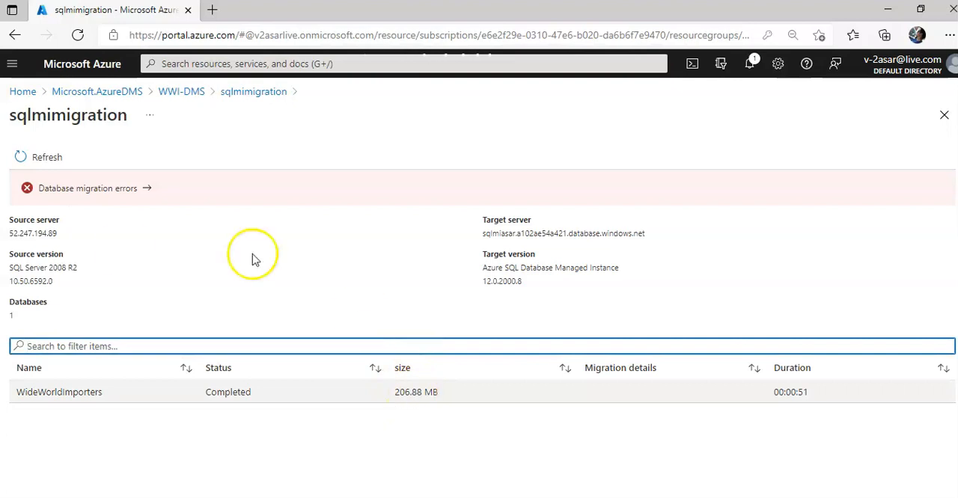
# Step: View the Database migration errors detail for the WideWorldImporters migration
pyautogui.click(95, 188)
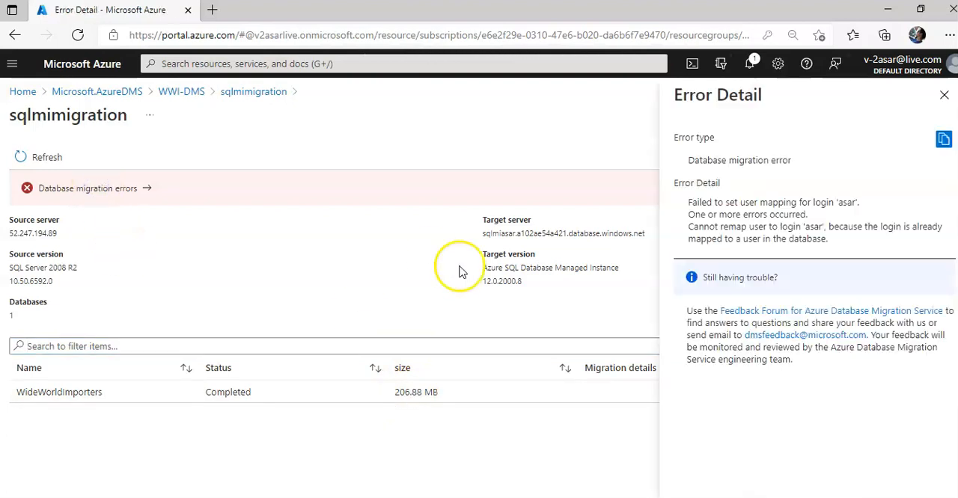
pyautogui.moveTo(942, 139)
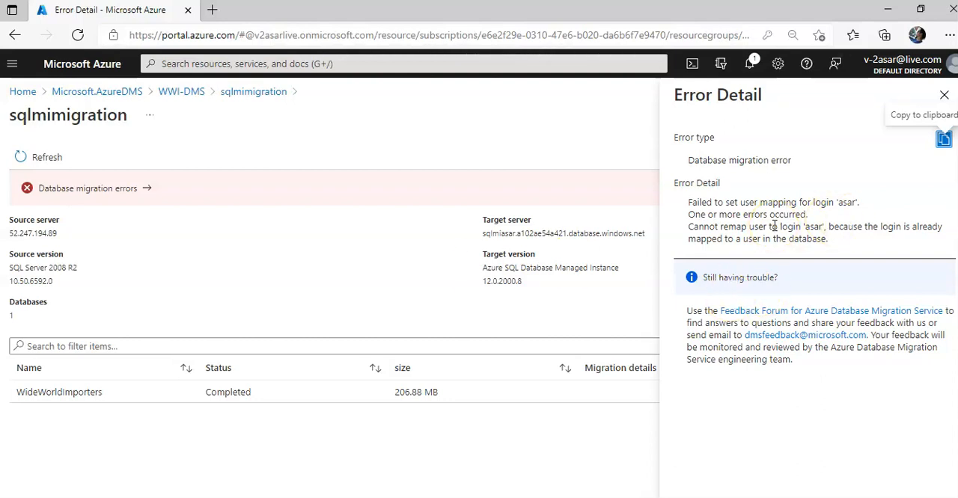
pyautogui.moveTo(799, 233)
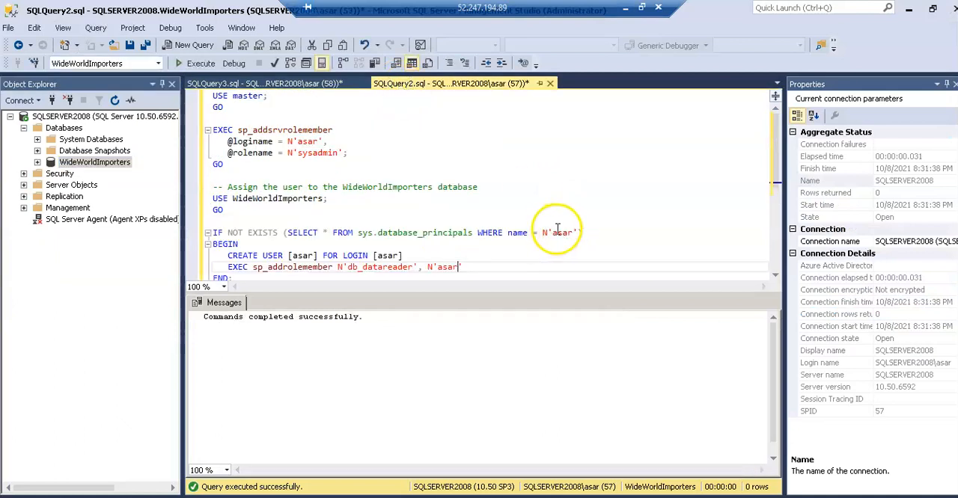
# Step: Rename the login to 'testasar' in the existence check, datareader role and sysadmin role lines
pyautogui.doubleClick(563, 232)
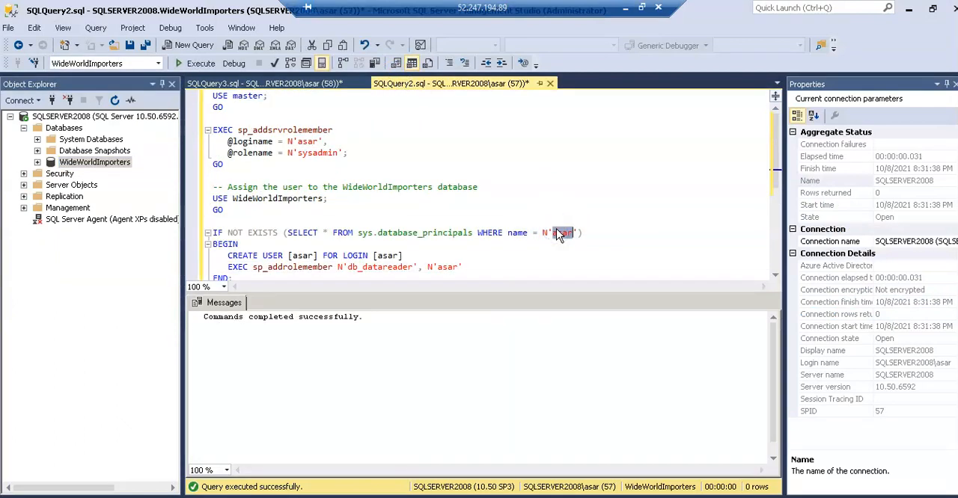
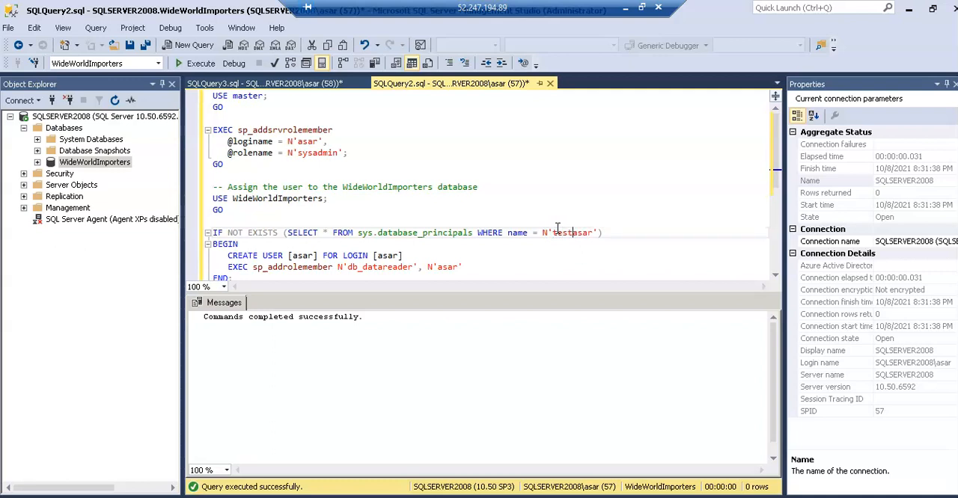
pyautogui.click(440, 267)
pyautogui.write('test')
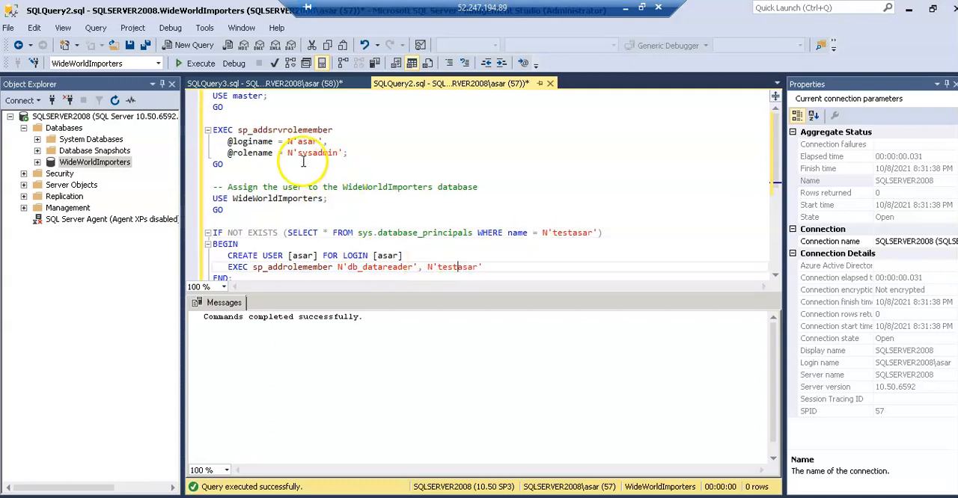
pyautogui.click(300, 142)
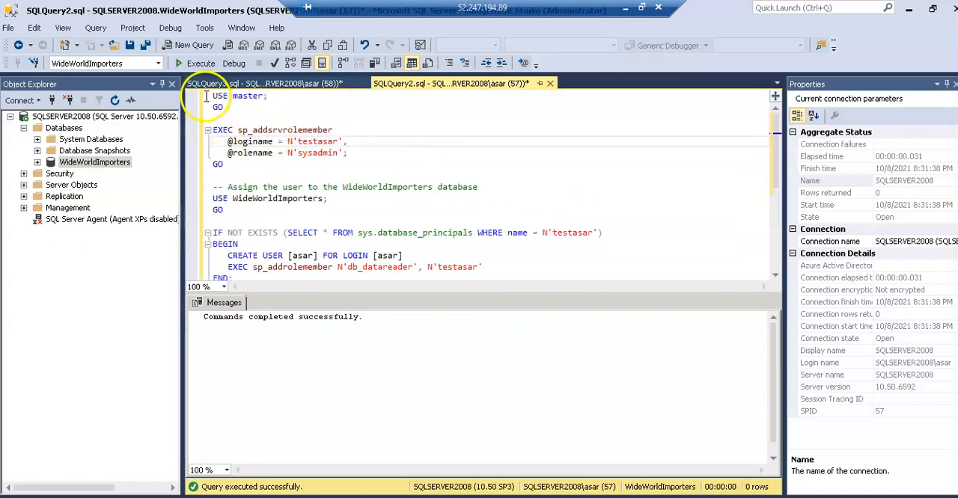
# Step: Execute the edited login script and acknowledge the transport-level error
pyautogui.click(197, 63)
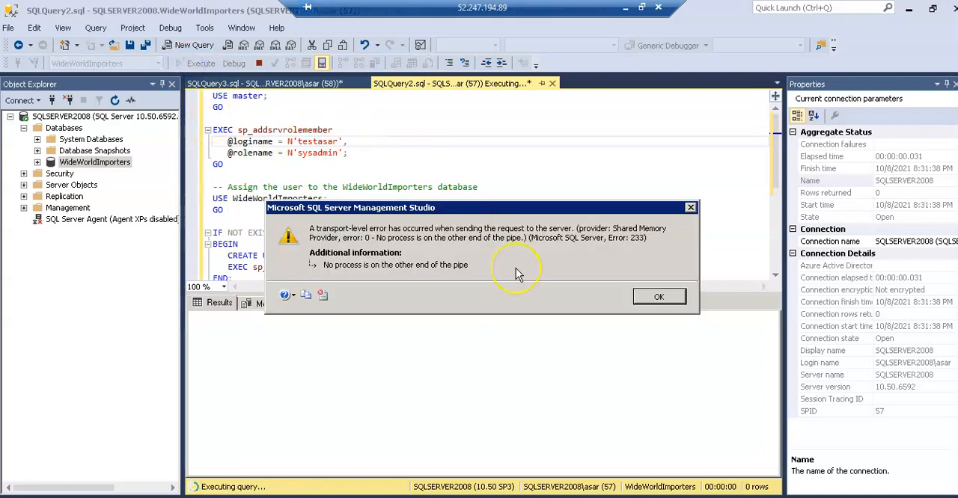
pyautogui.moveTo(591, 292)
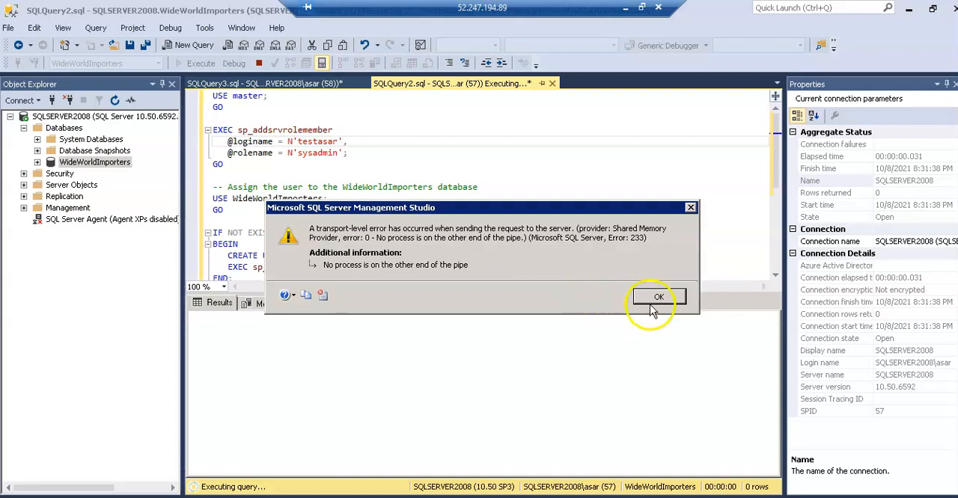
pyautogui.click(658, 296)
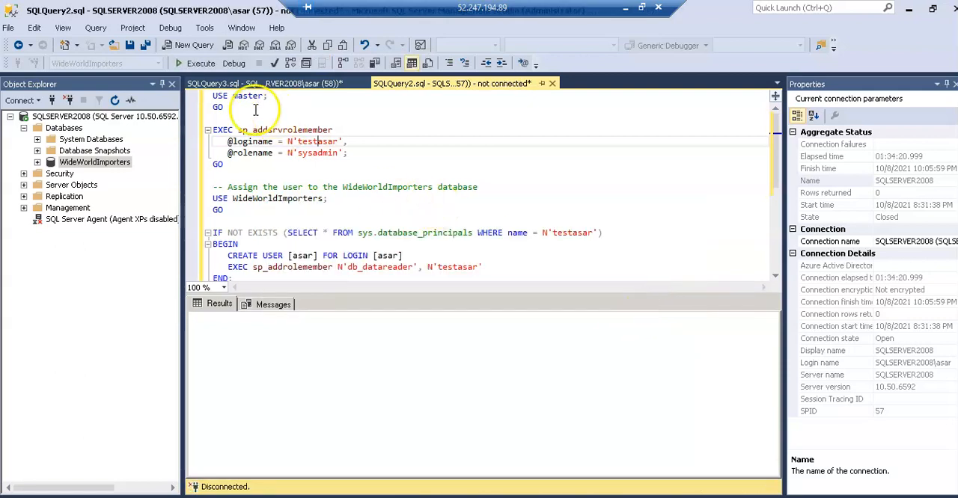
pyautogui.click(196, 63)
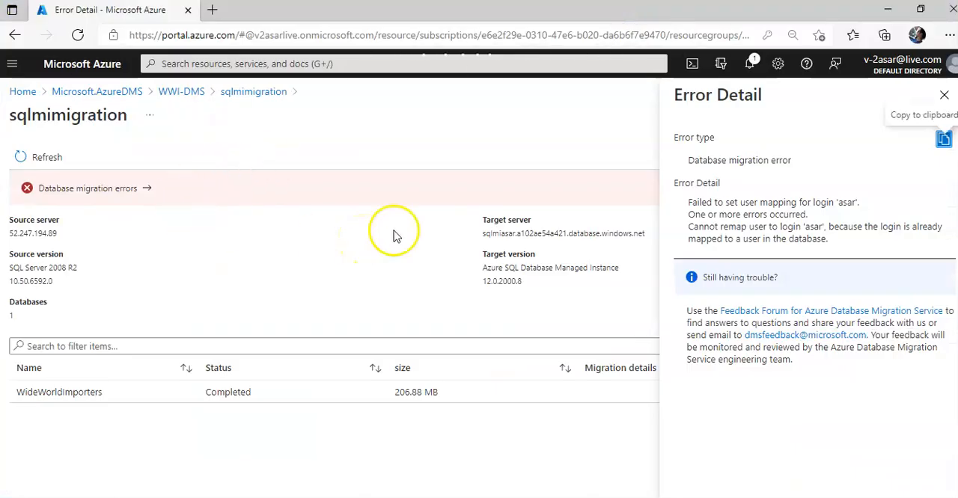
# Step: Delete the sqlmimigration activity after confirming the irreversible deletion
pyautogui.click(942, 95)
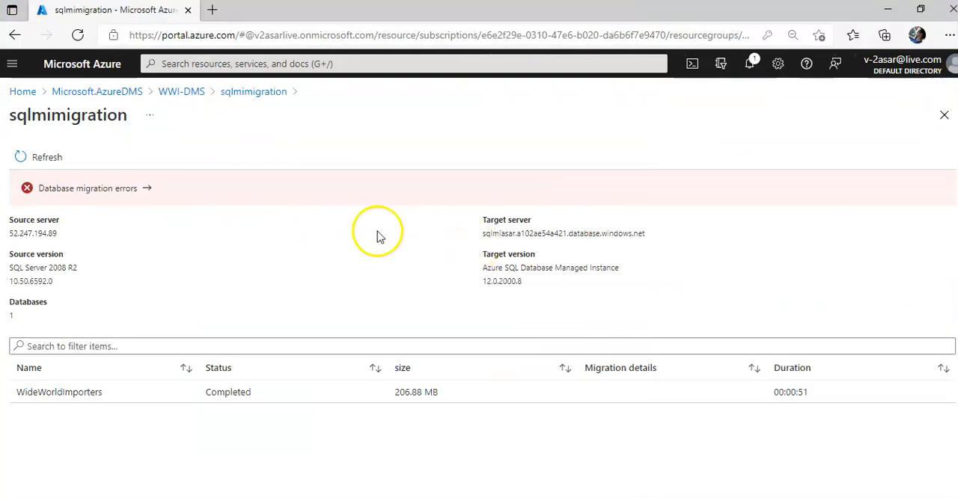
pyautogui.moveTo(943, 115)
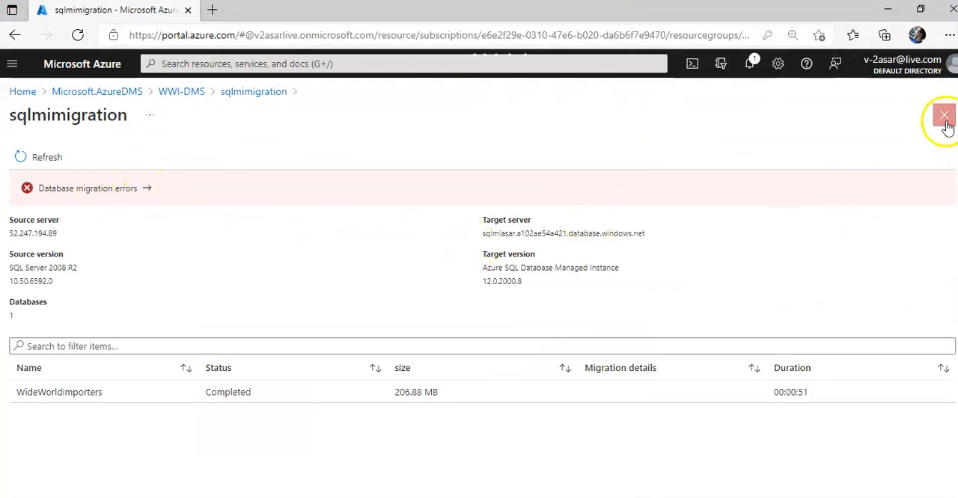
pyautogui.click(943, 116)
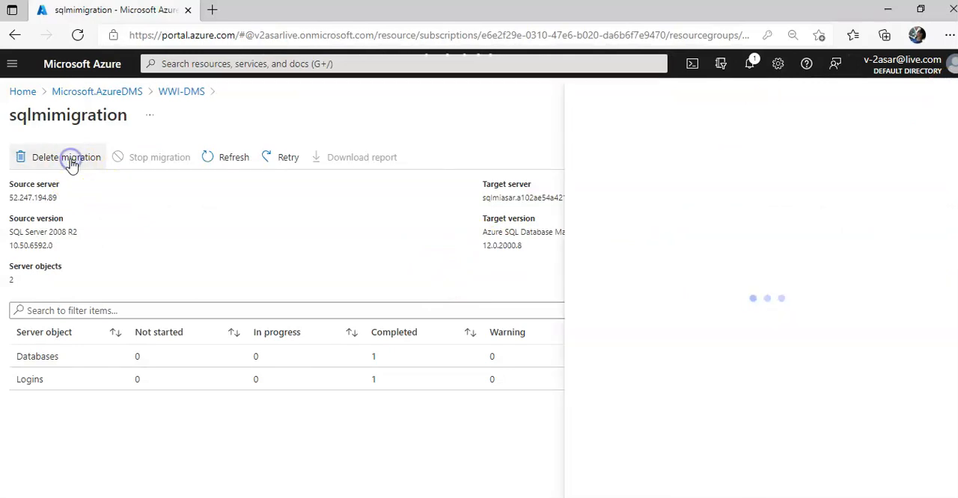
pyautogui.click(66, 157)
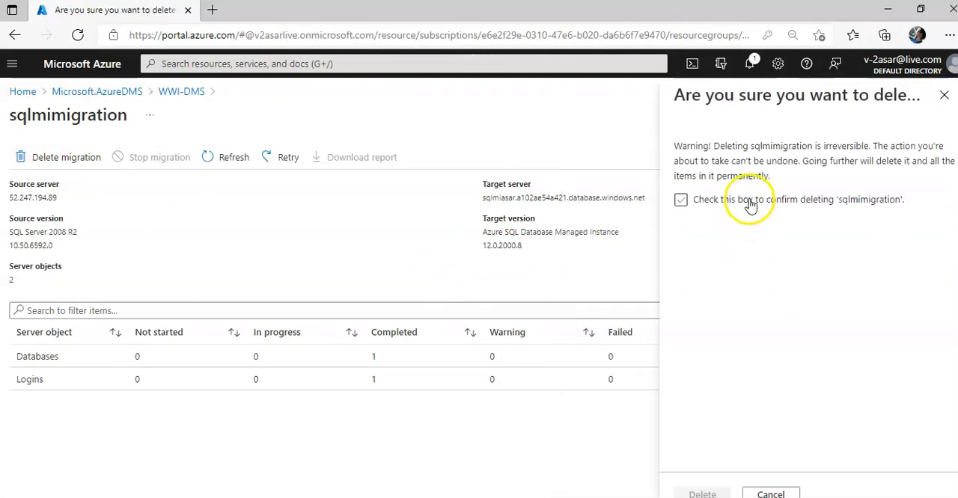
pyautogui.click(943, 95)
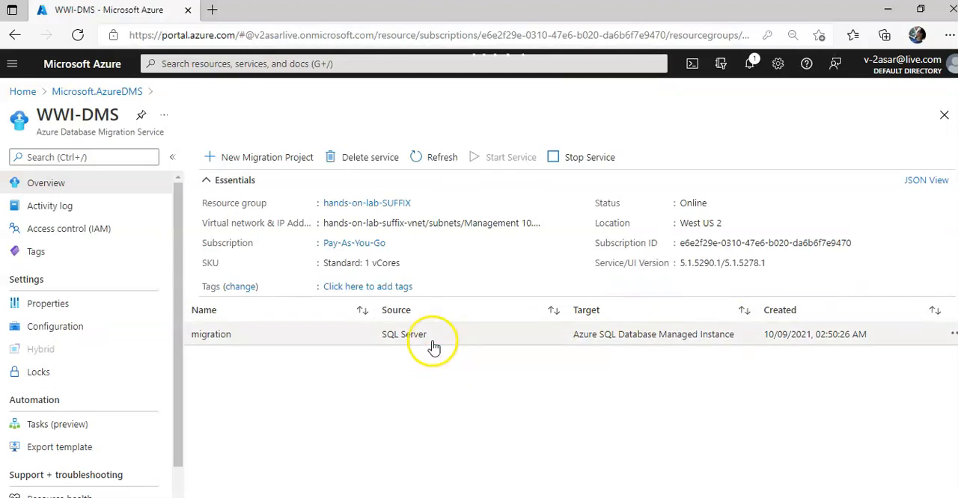
# Step: Start a new offline data migration in the 'migration' project and proceed past source settings
pyautogui.click(210, 334)
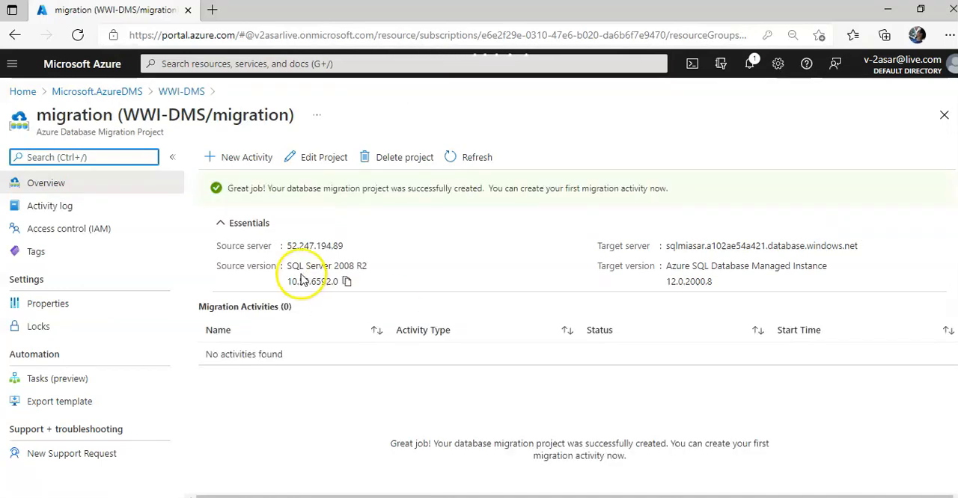
pyautogui.click(246, 157)
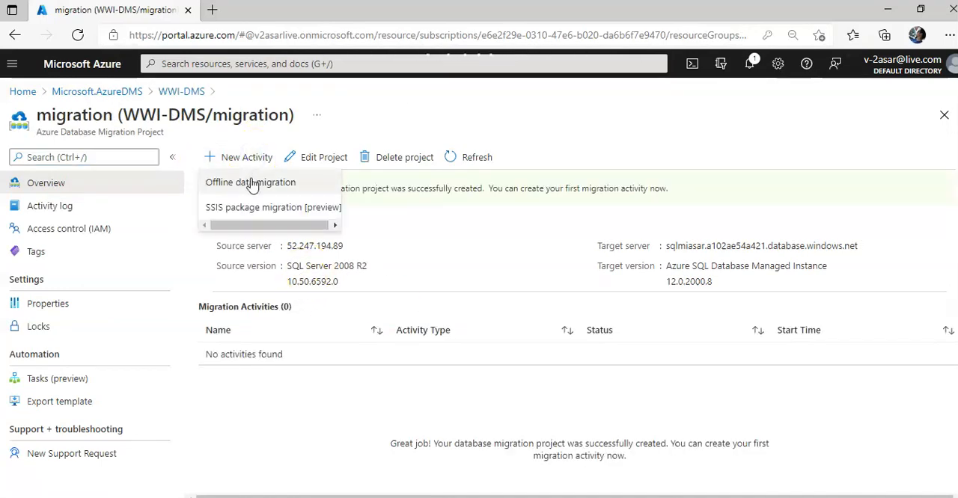
pyautogui.click(249, 182)
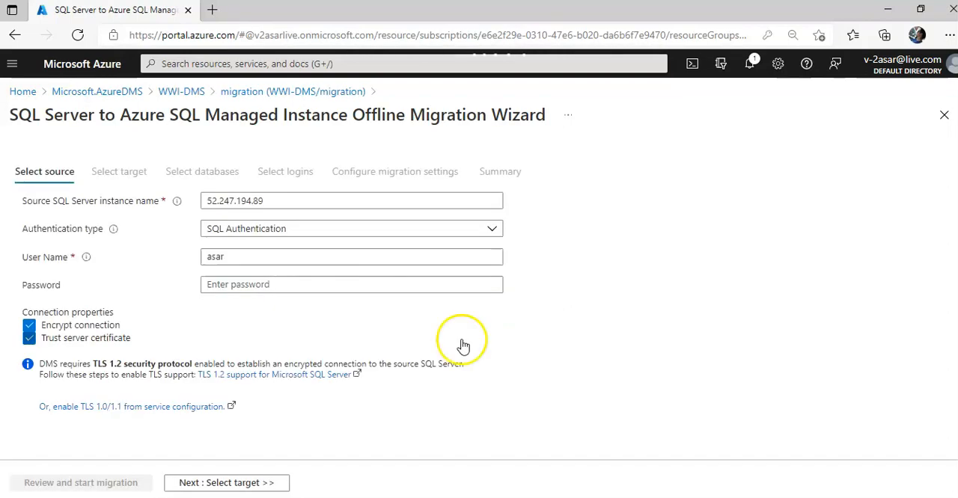
pyautogui.click(226, 482)
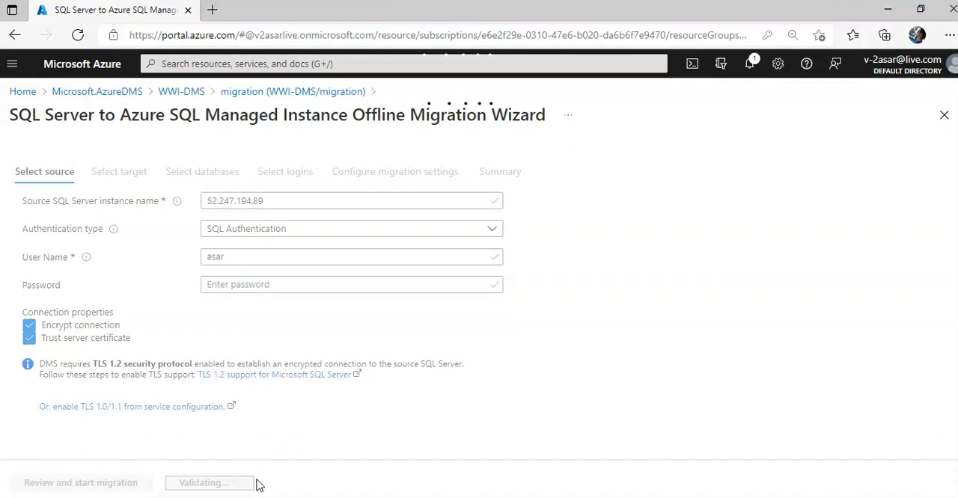